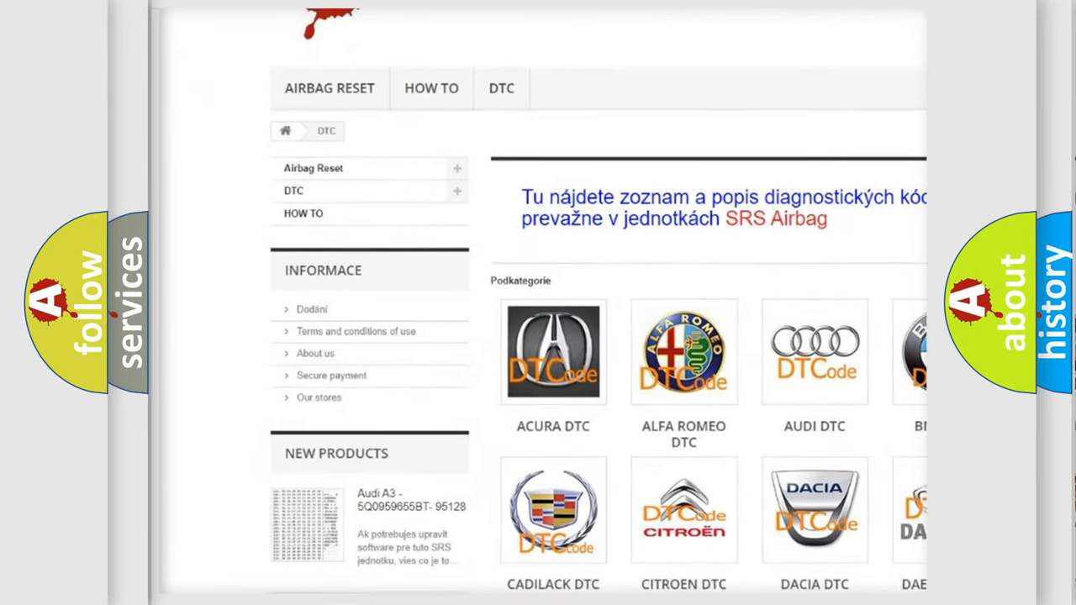
scroll(down, 3)
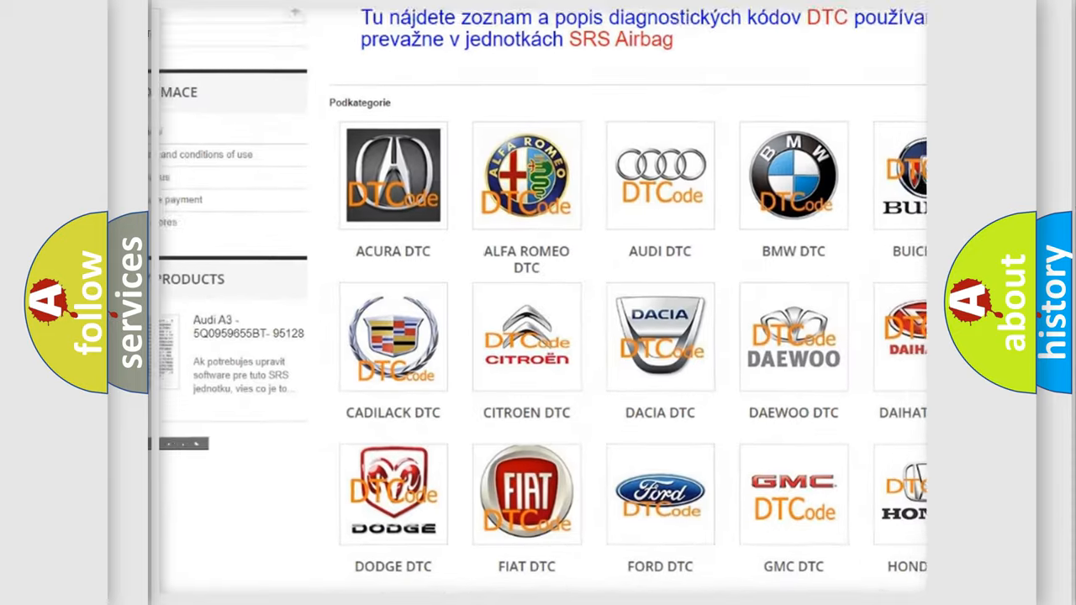
scroll(down, 3)
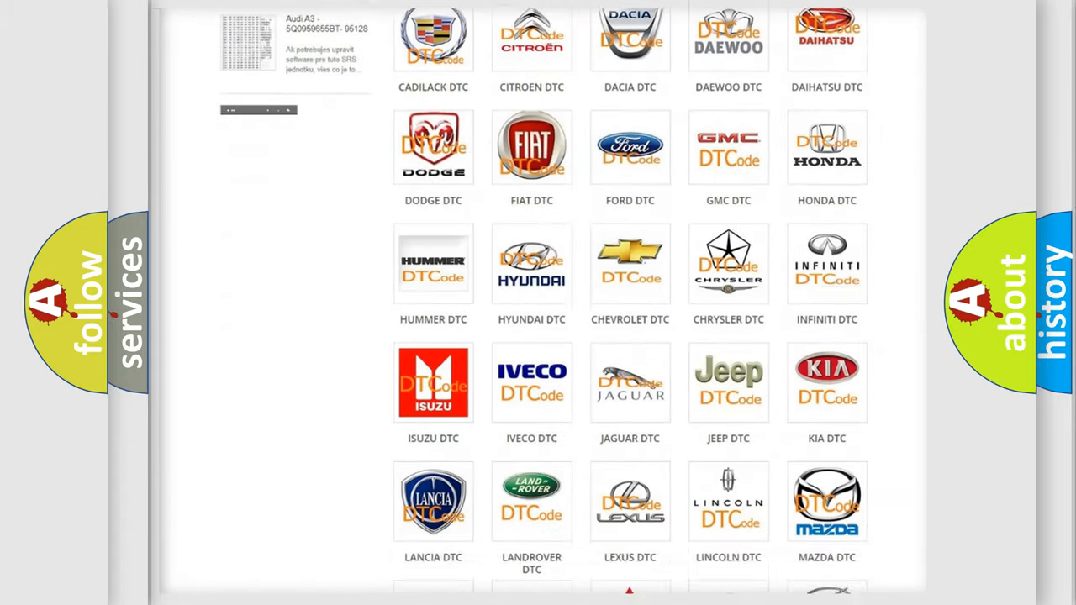
scroll(down, 3)
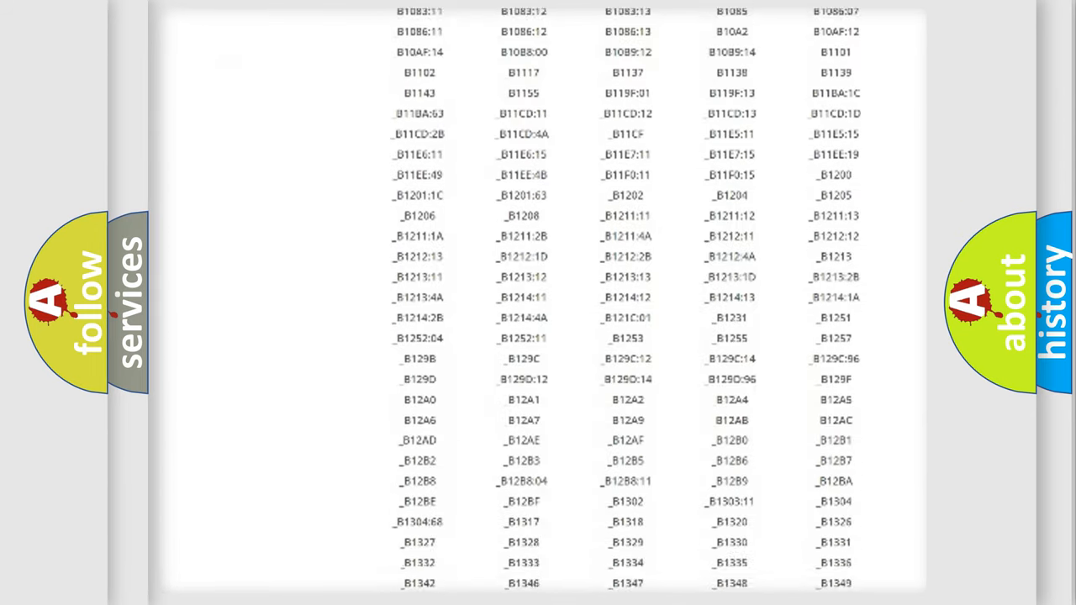
scroll(down, 3)
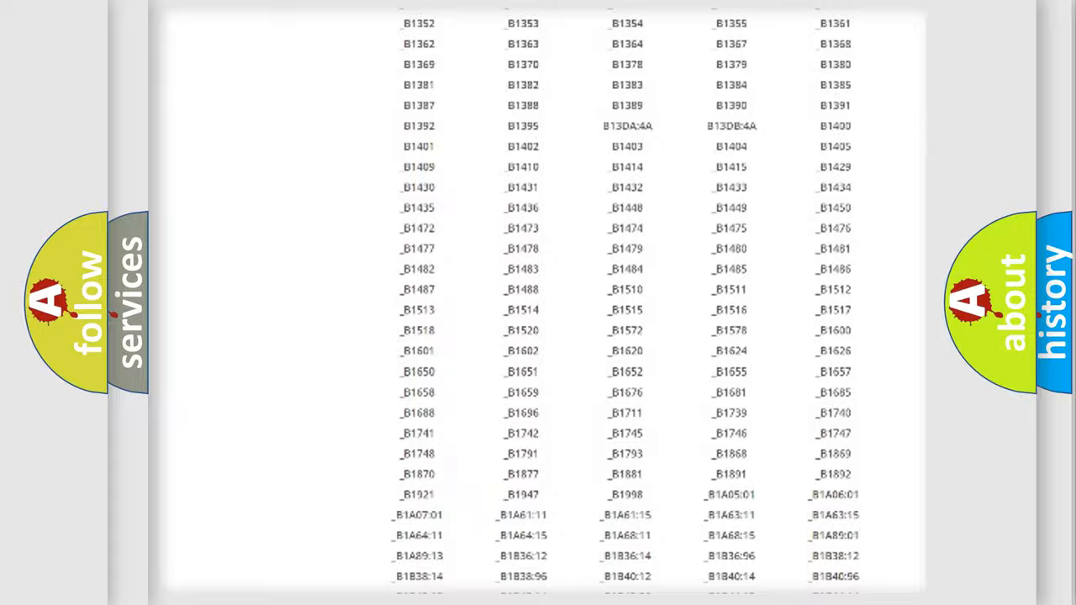